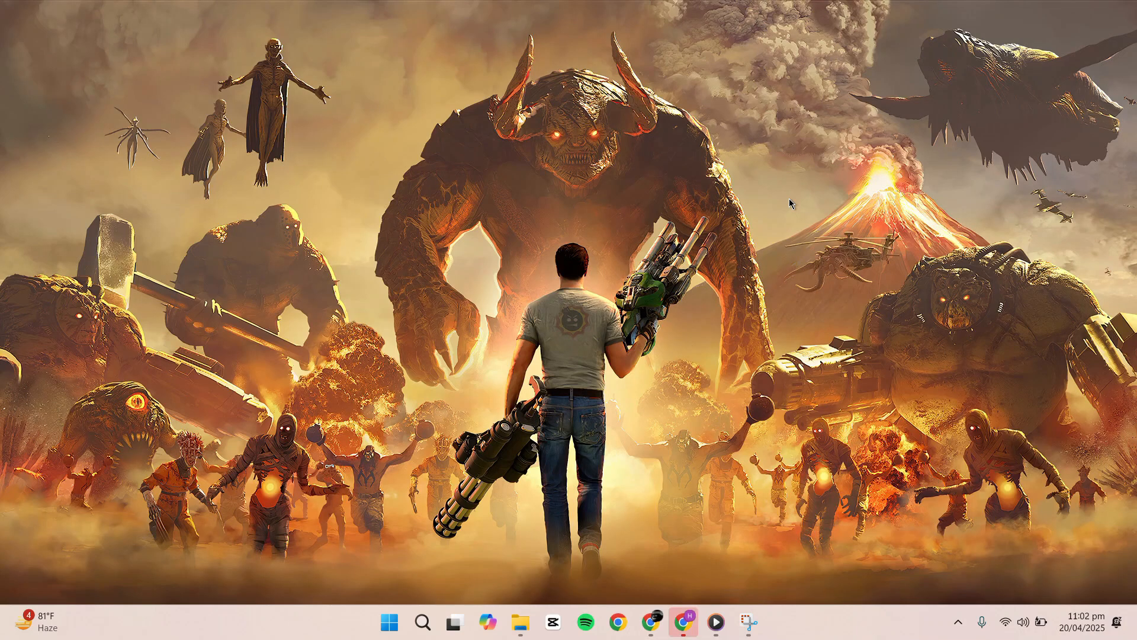
pyautogui.moveTo(831, 422)
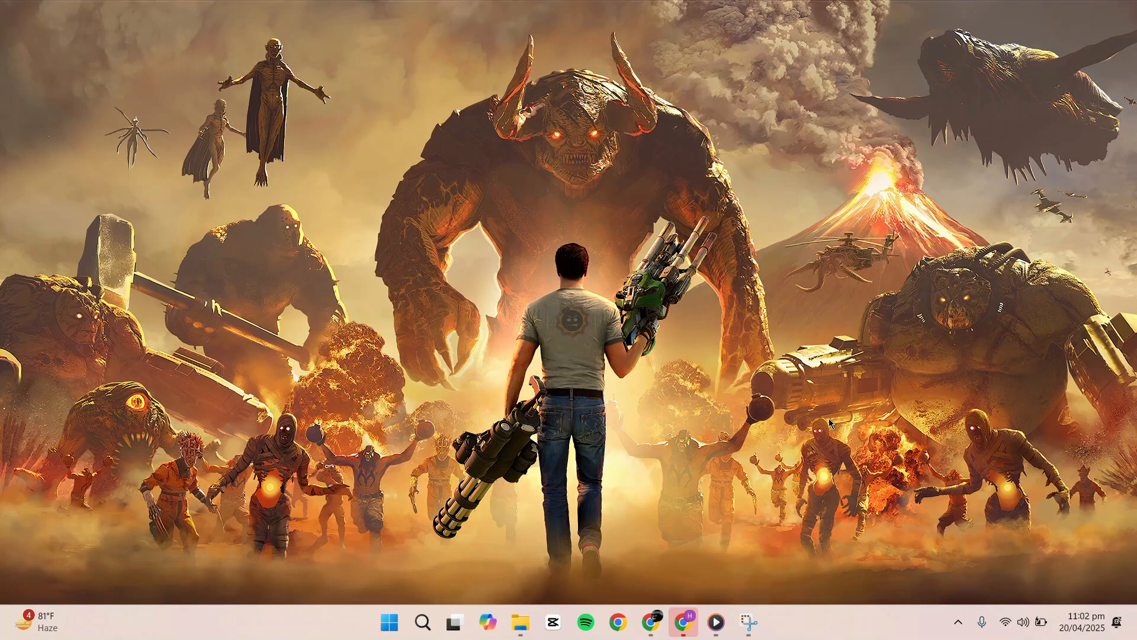
# - Launch Chrome from search, maximise it and go to Settings via the main menu
pyautogui.write('ch')
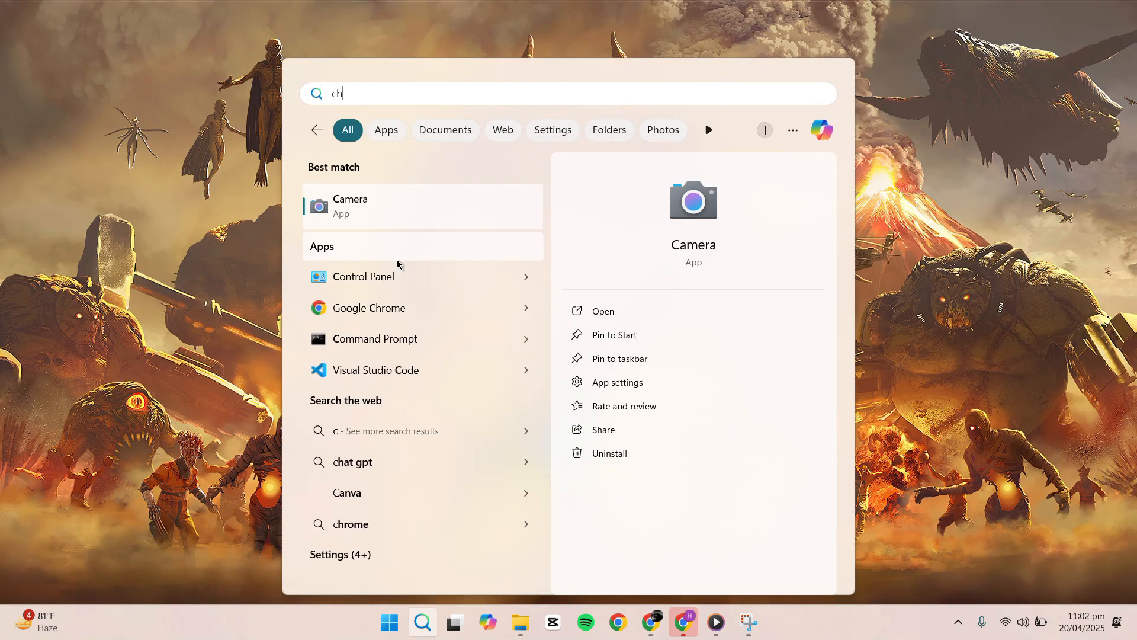
pyautogui.click(370, 308)
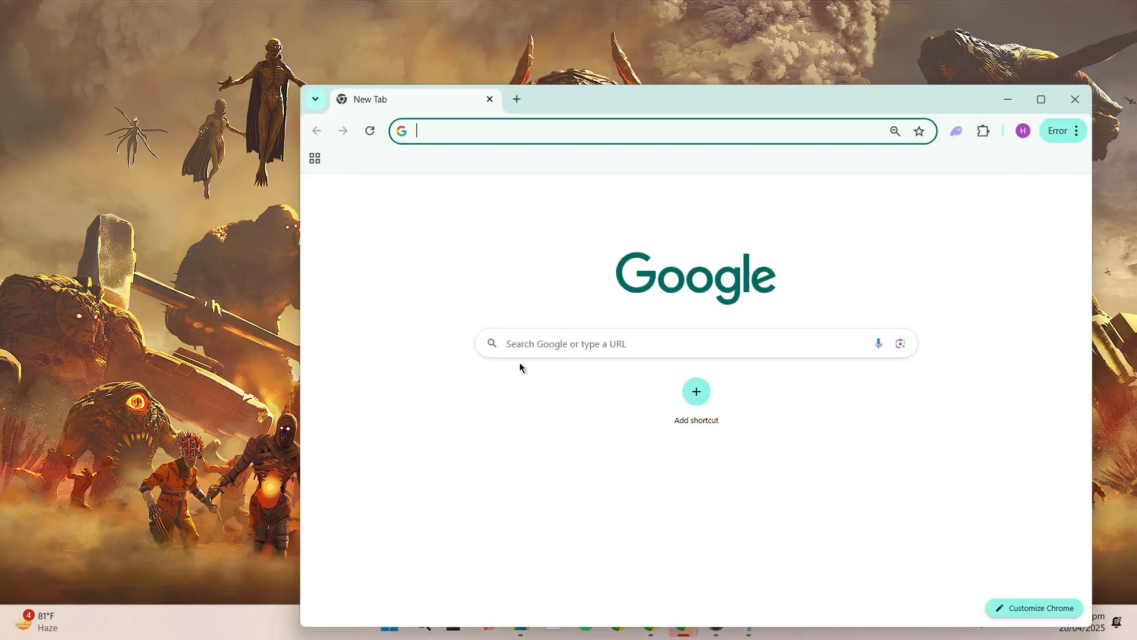
pyautogui.click(1040, 99)
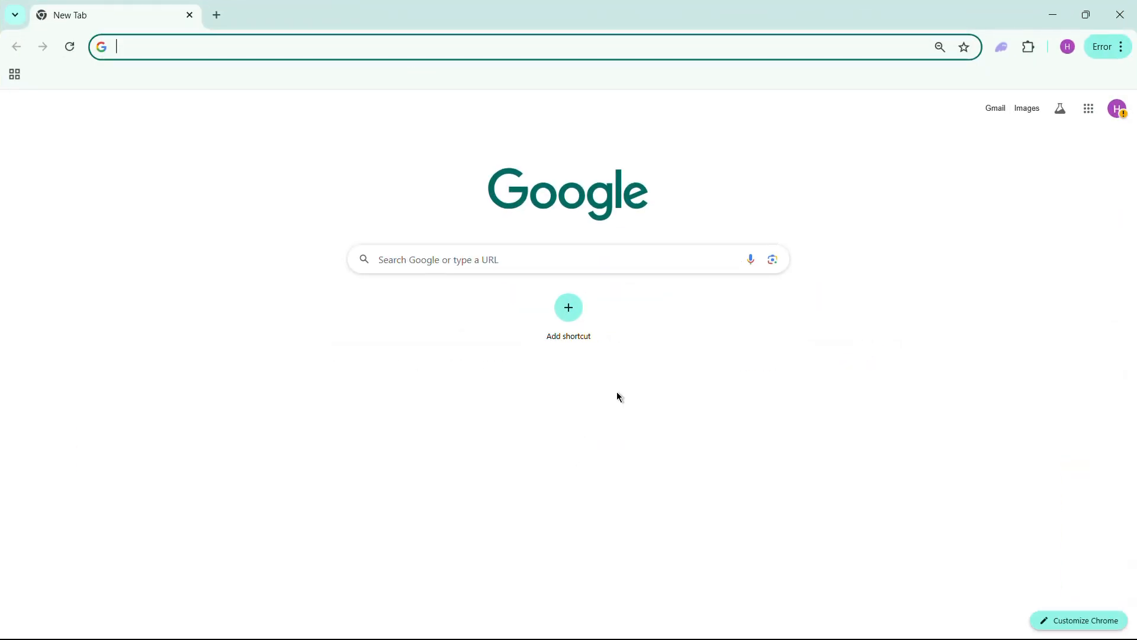
pyautogui.moveTo(759, 289)
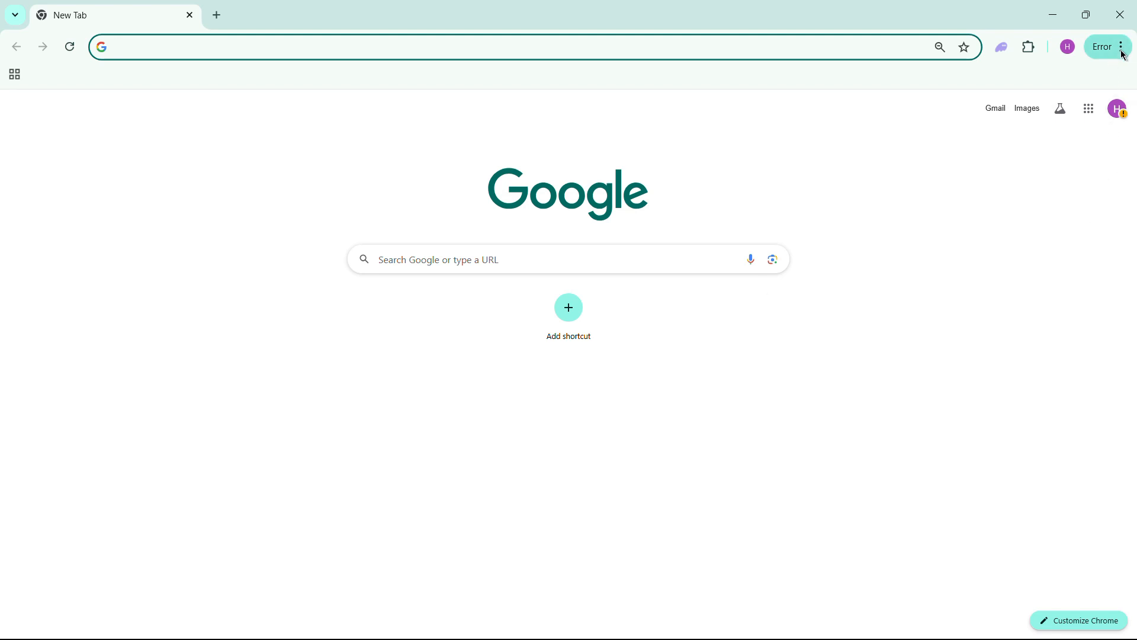
pyautogui.click(1126, 47)
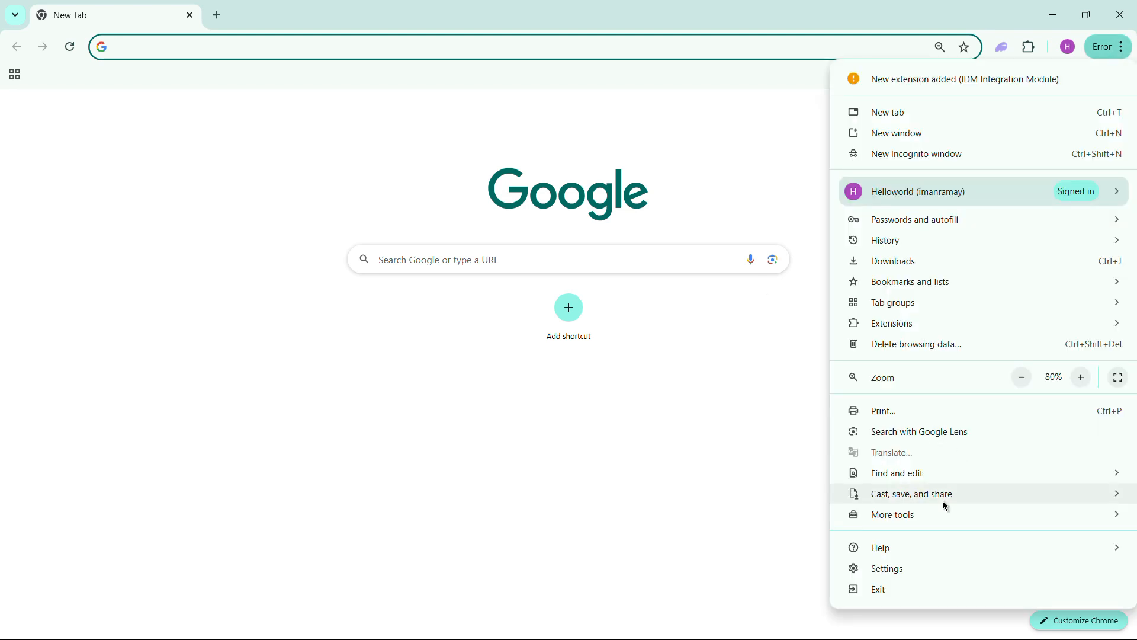
pyautogui.click(886, 569)
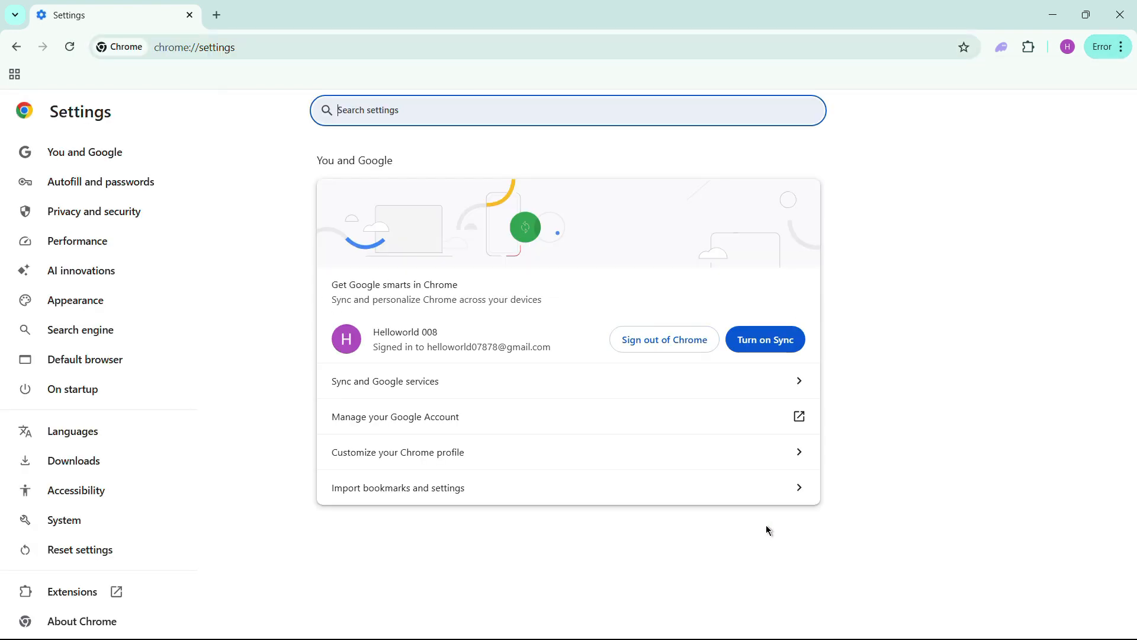
pyautogui.moveTo(436, 522)
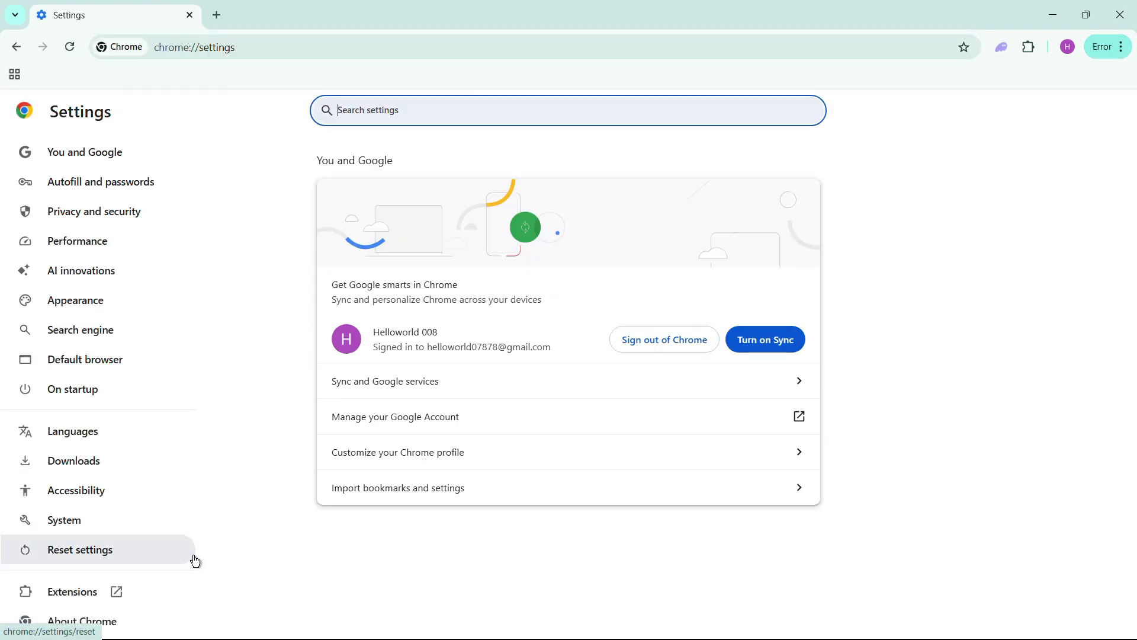
pyautogui.moveTo(133, 241)
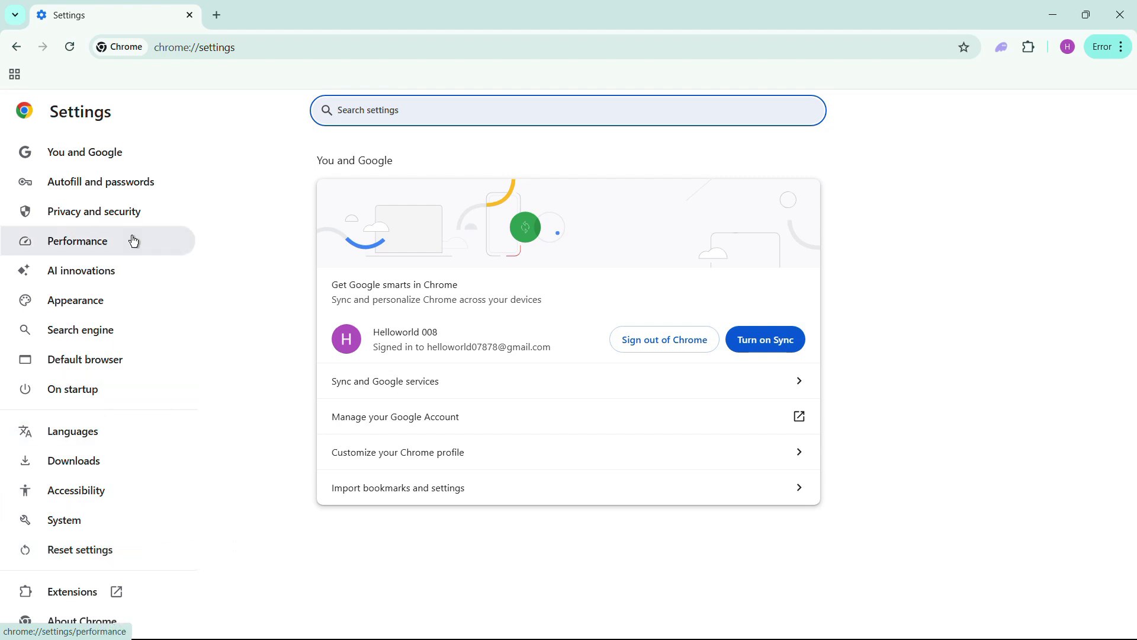
# - Reach the Delete browsing data dialog from Privacy and security
pyautogui.click(93, 211)
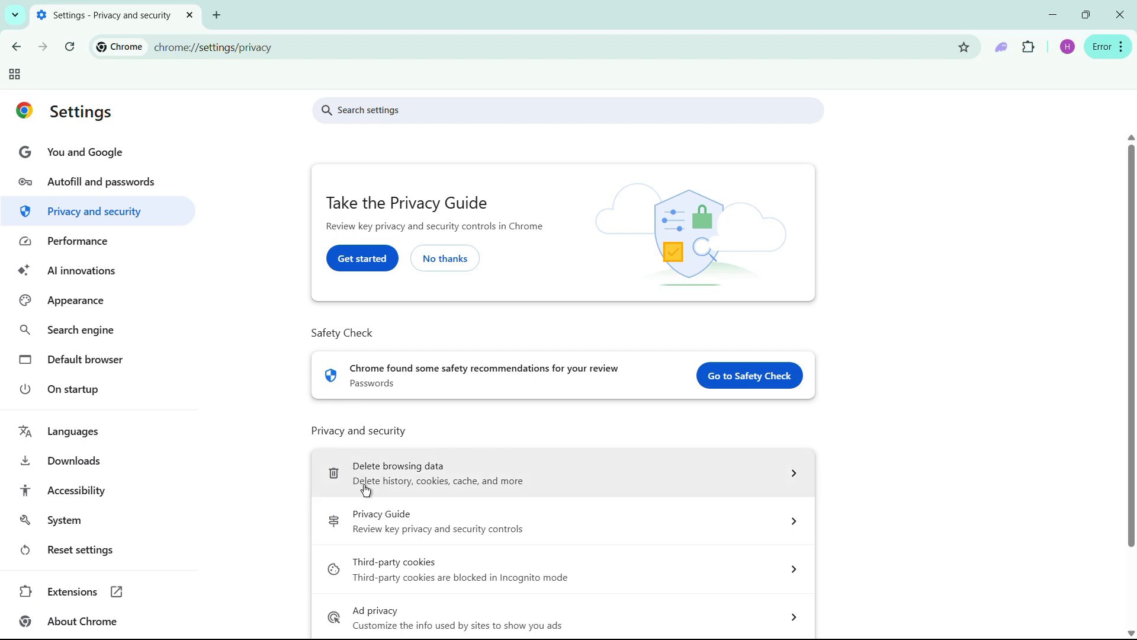
pyautogui.scroll(-3)
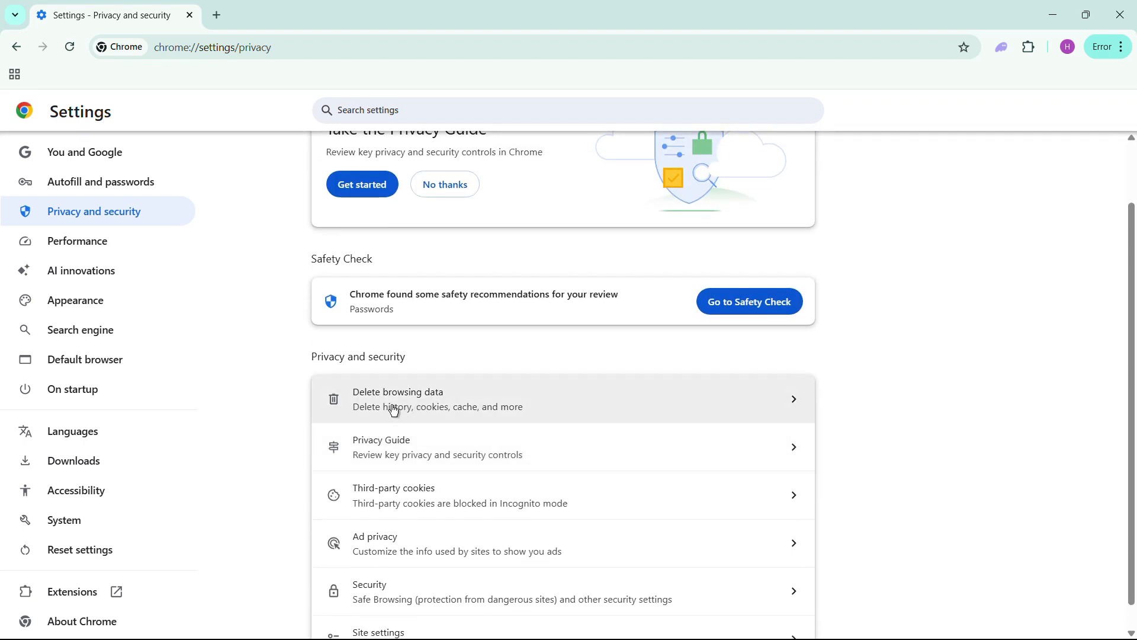
pyautogui.click(398, 398)
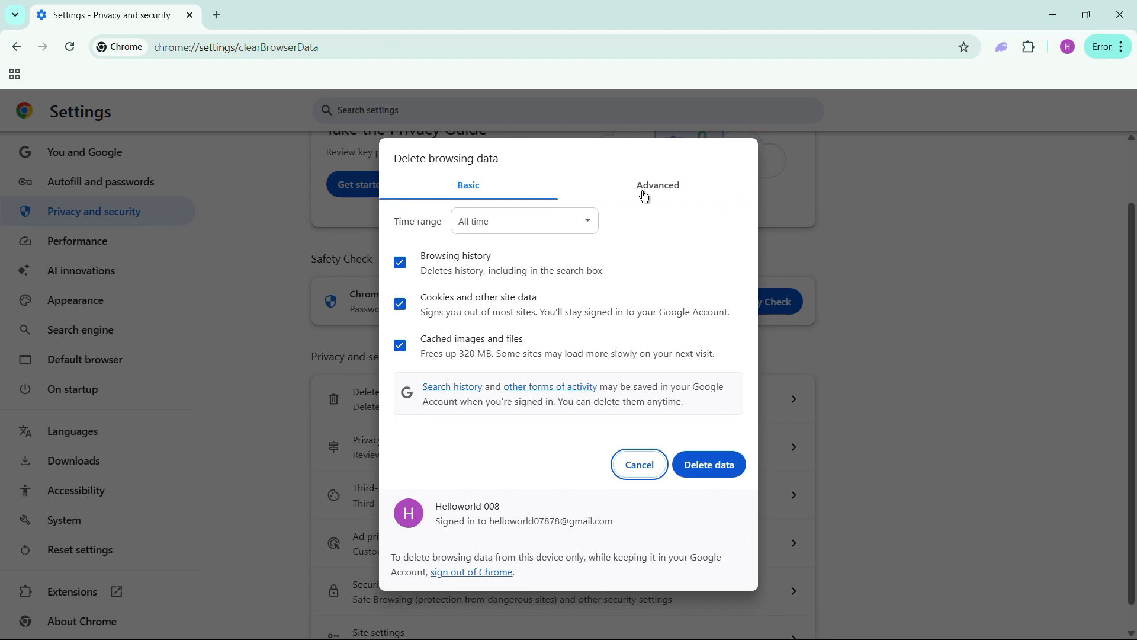
# - Delete all-time history, downloads, cookies, cache, site settings and app data from the Advanced options
pyautogui.click(658, 185)
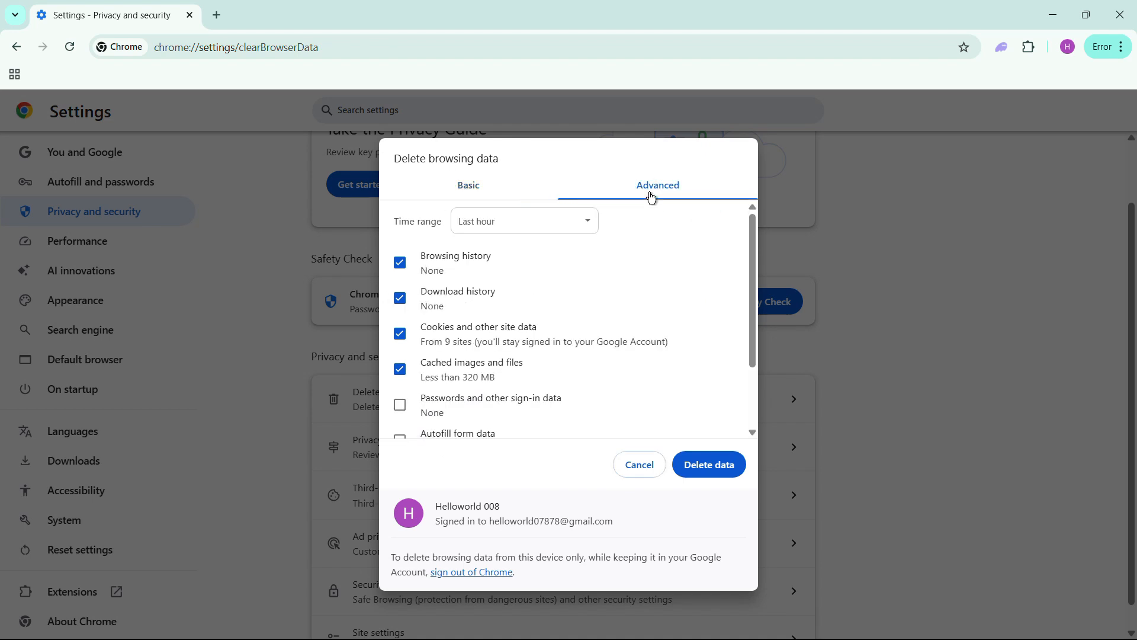
pyautogui.moveTo(592, 286)
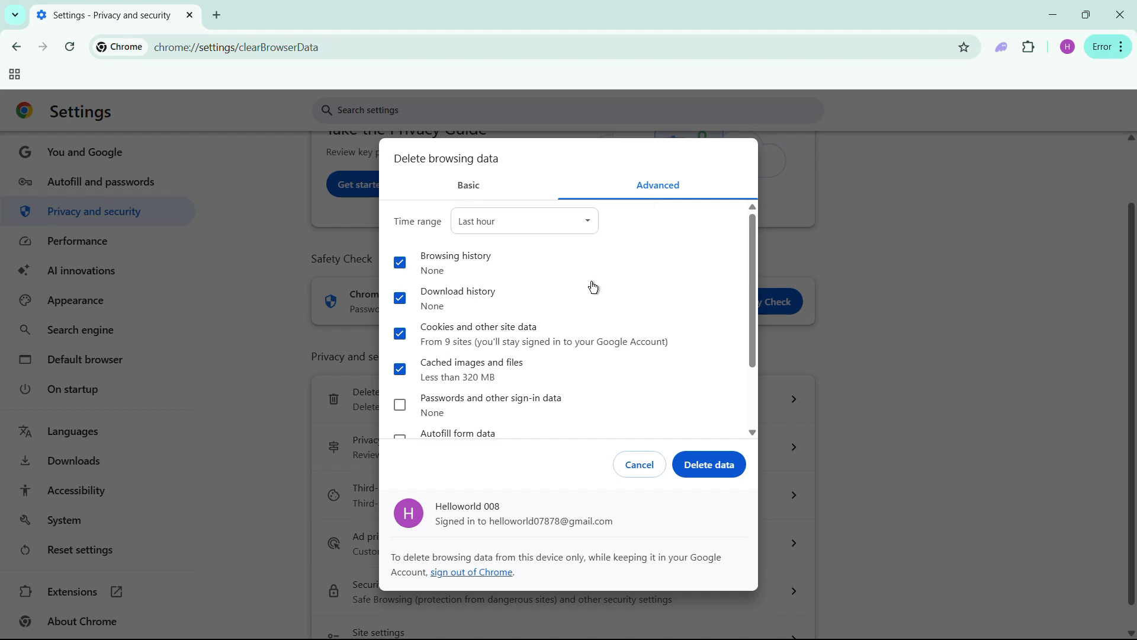
pyautogui.click(523, 221)
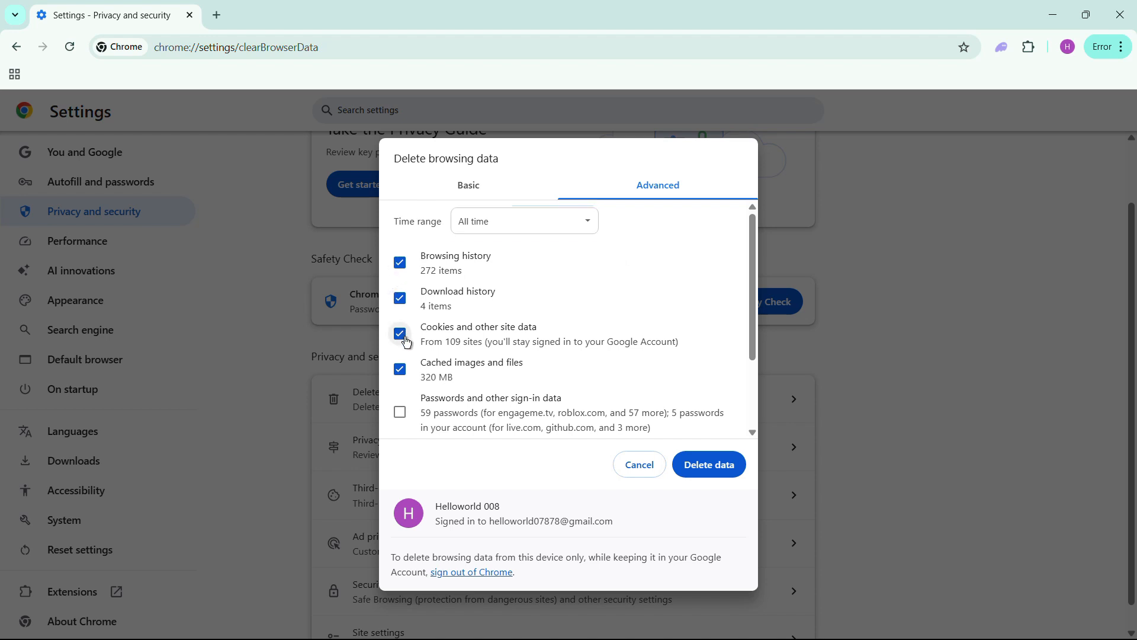
pyautogui.click(401, 370)
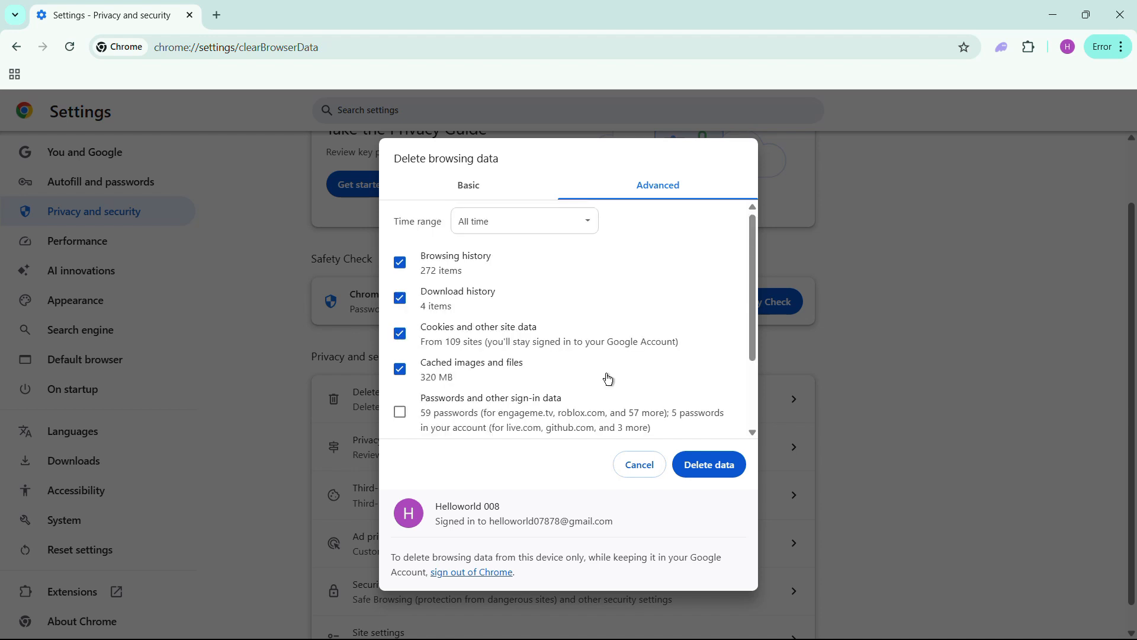
pyautogui.scroll(-3)
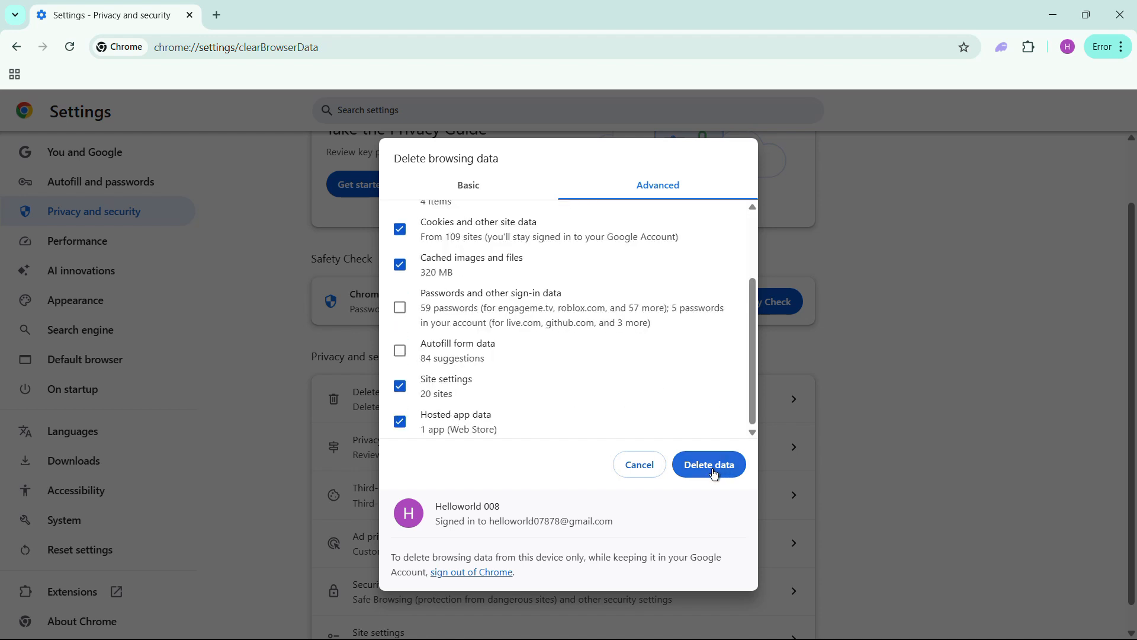
pyautogui.click(708, 465)
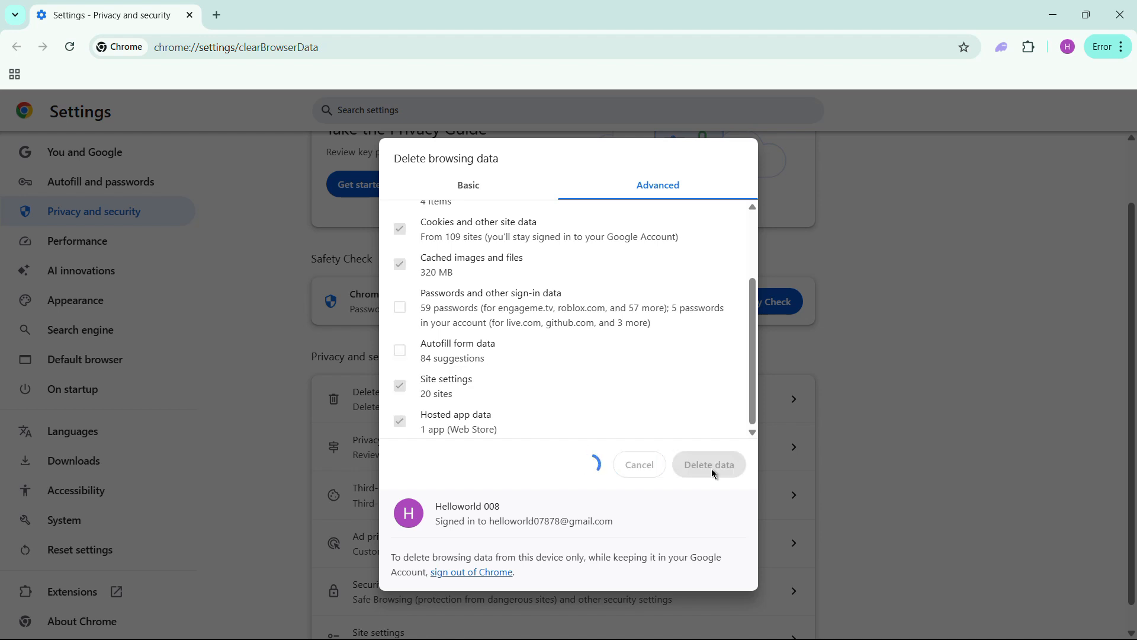
pyautogui.moveTo(728, 395)
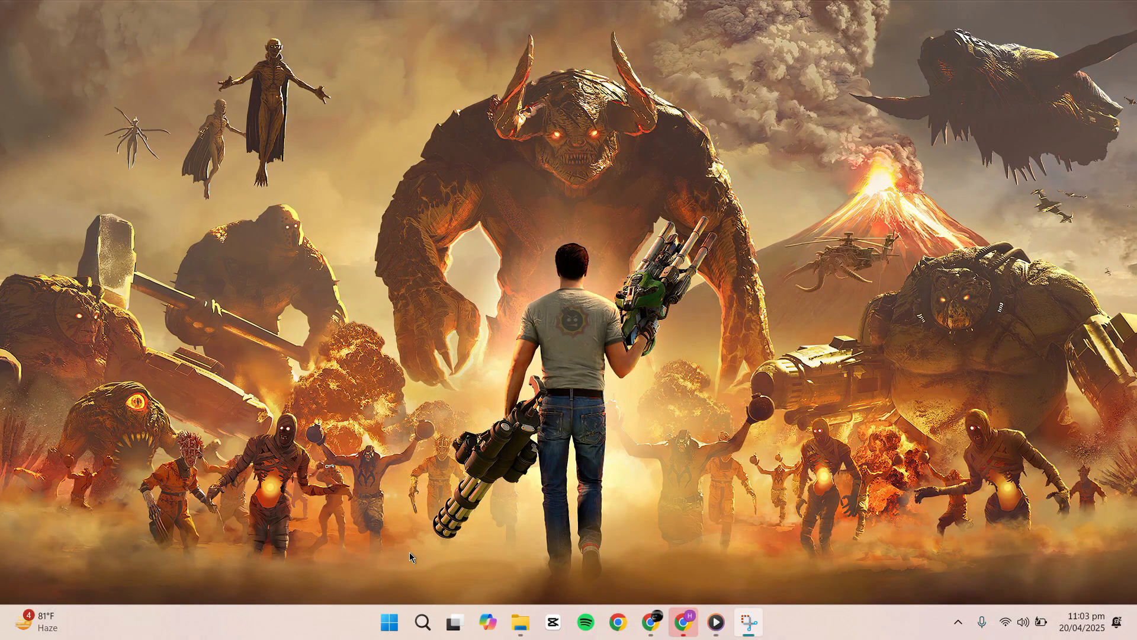
# - Search Windows for ncpa.cpl so the control panel item shows as best match
pyautogui.click(422, 622)
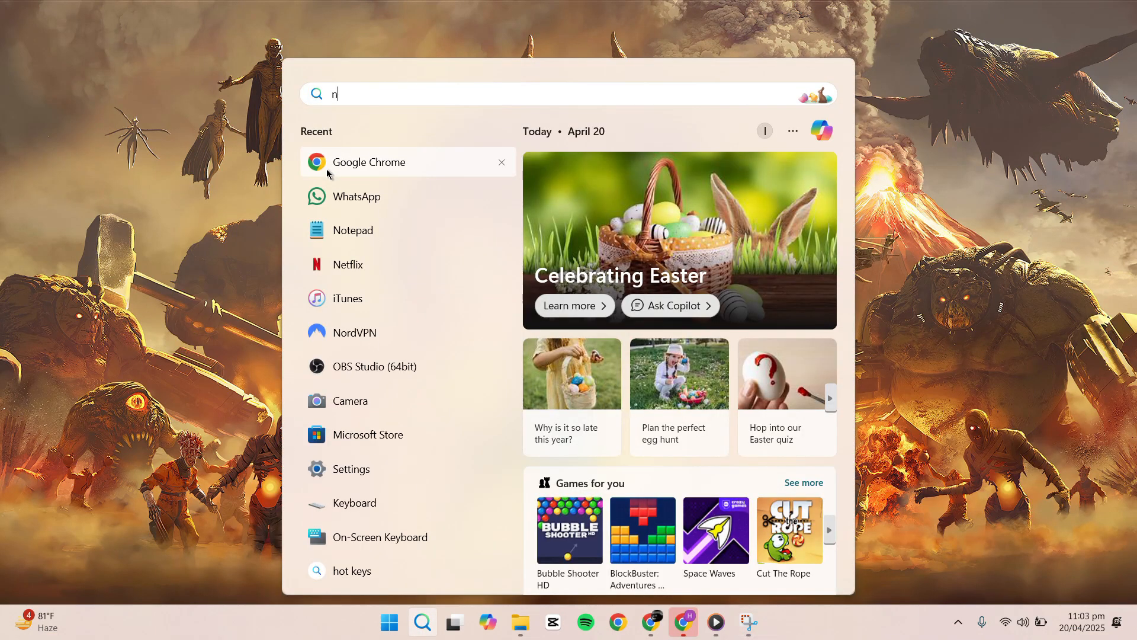
pyautogui.write('cpa.cpl')
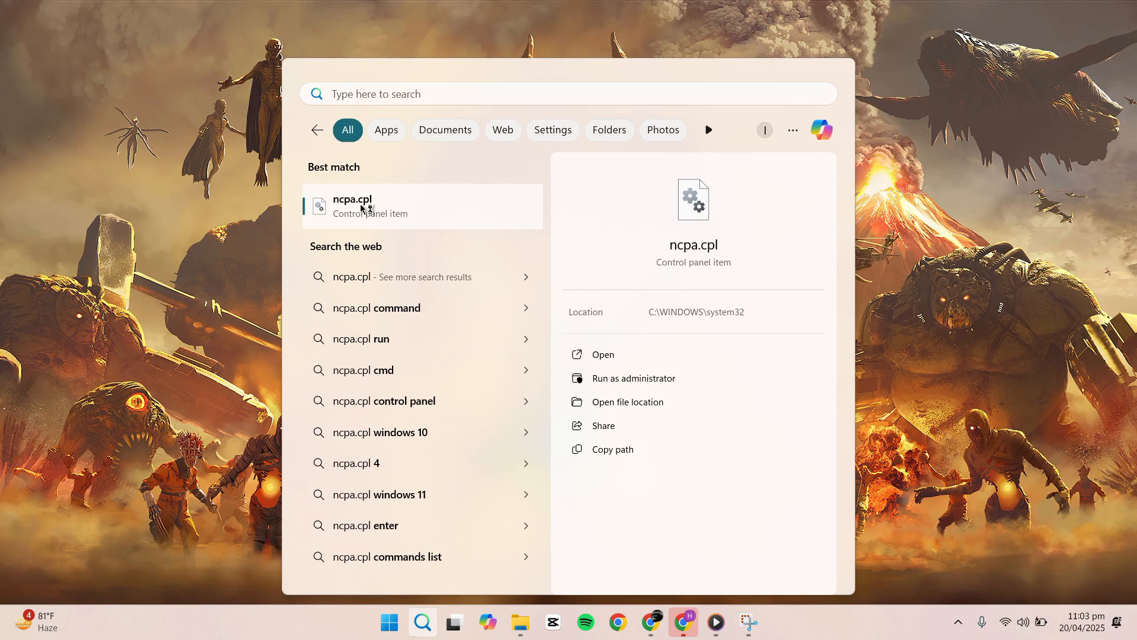
# - Launch ncpa.cpl and reach Wi-Fi 2's Internet Protocol Version 4 (TCP/IPv4) properties
pyautogui.click(362, 206)
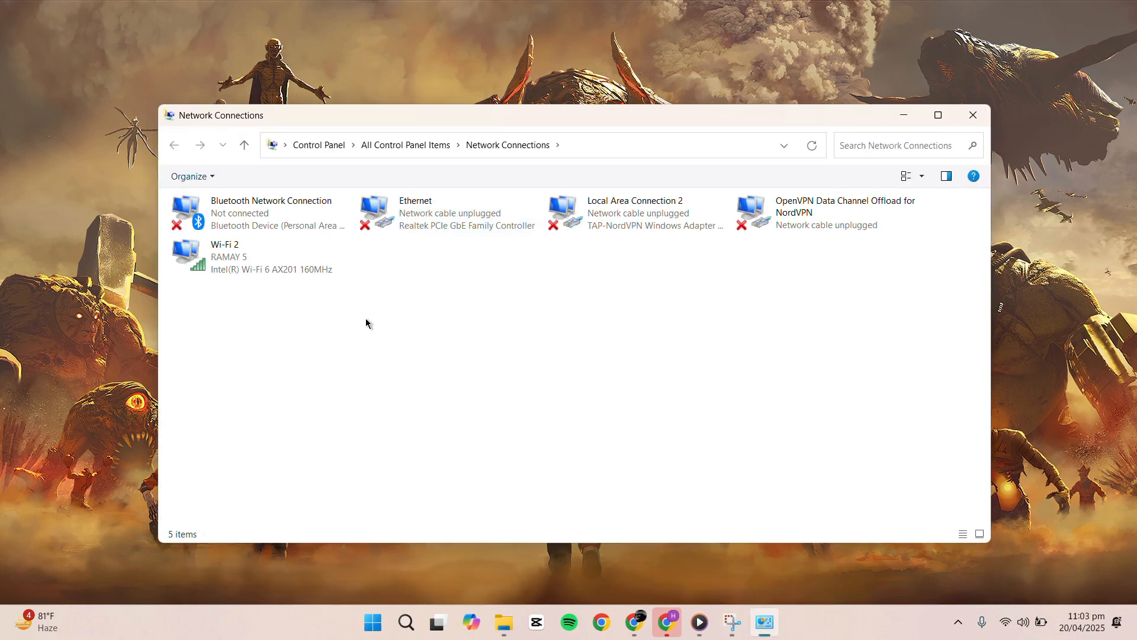
pyautogui.moveTo(239, 322)
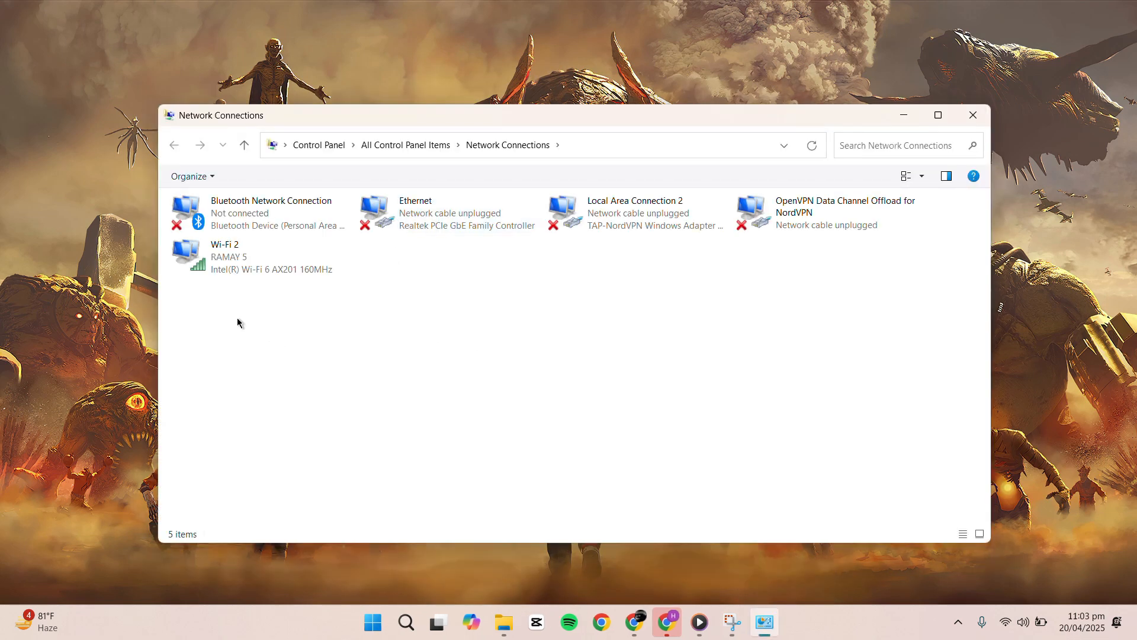
pyautogui.click(261, 255)
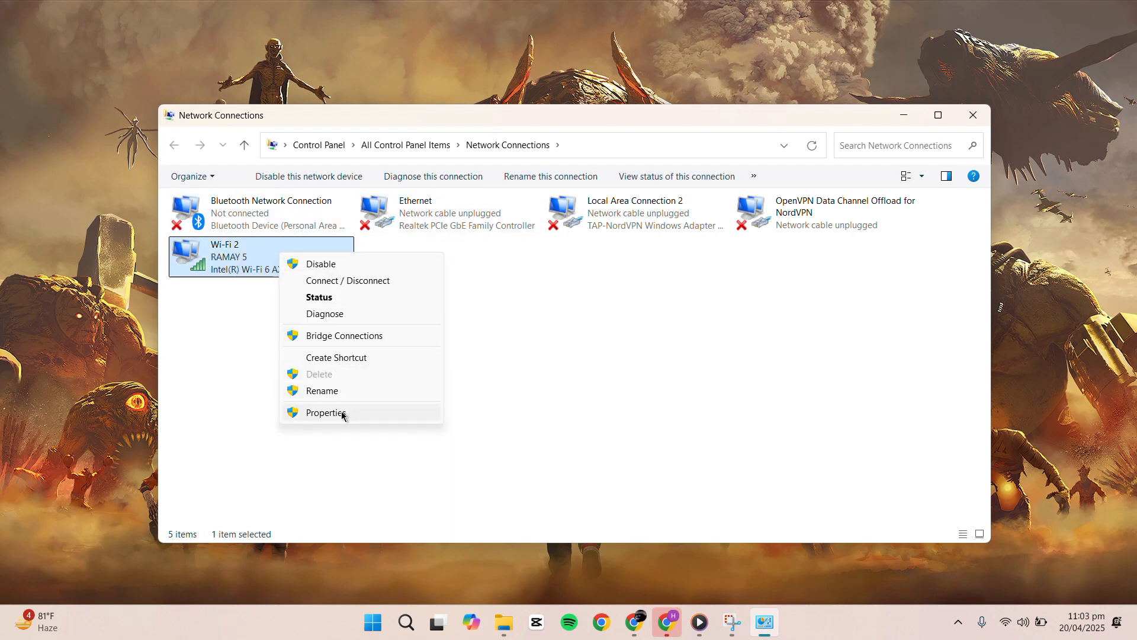
pyautogui.click(327, 412)
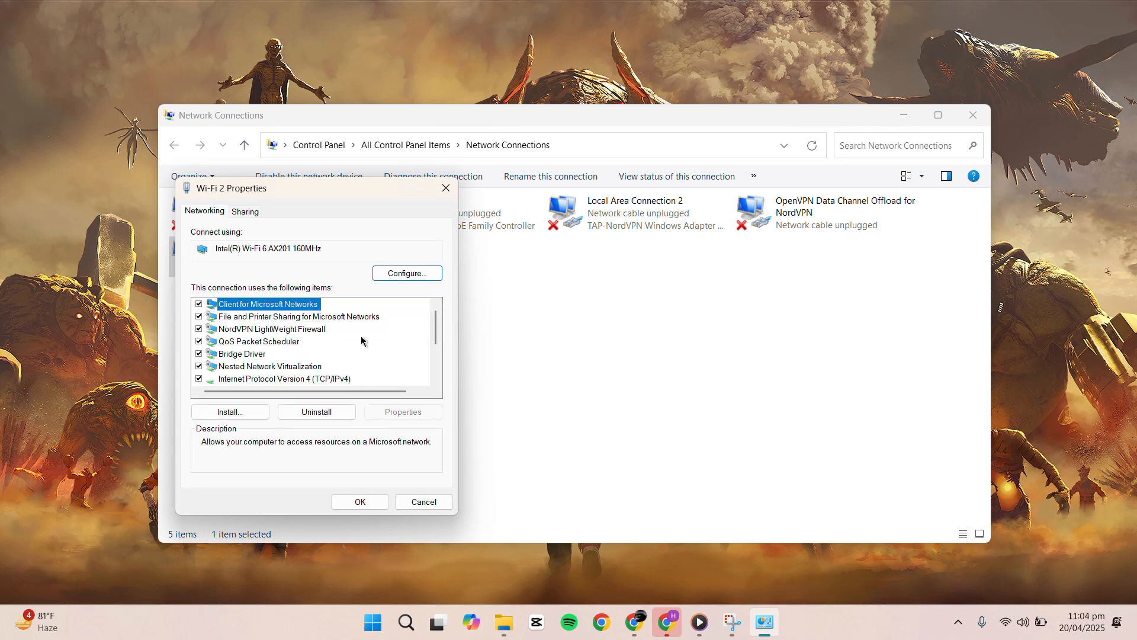
pyautogui.click(284, 379)
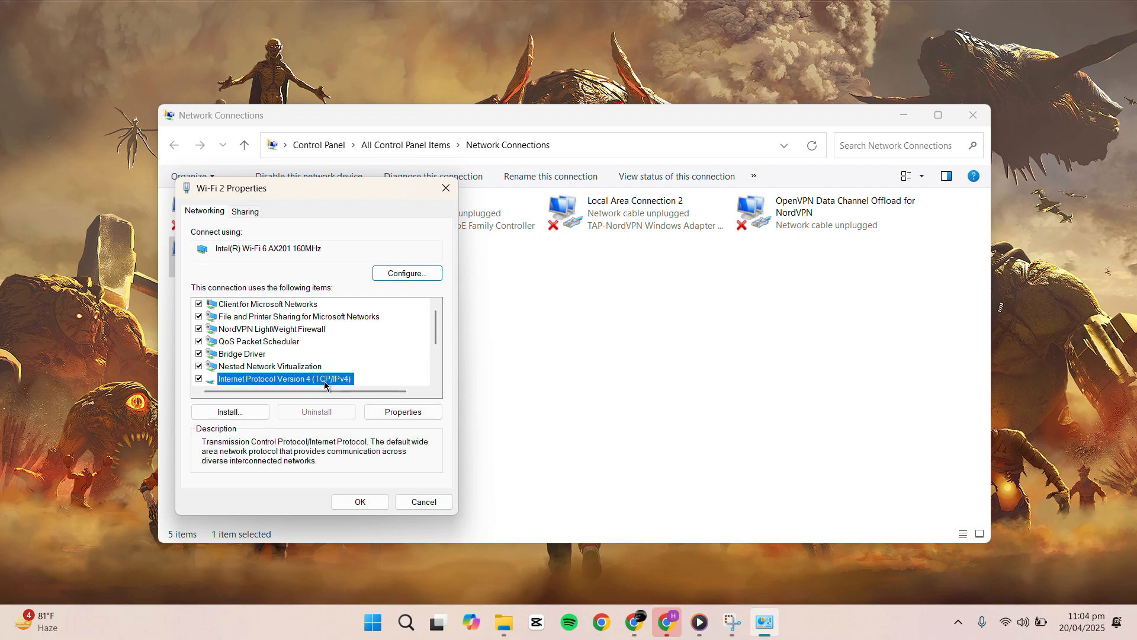
pyautogui.click(402, 413)
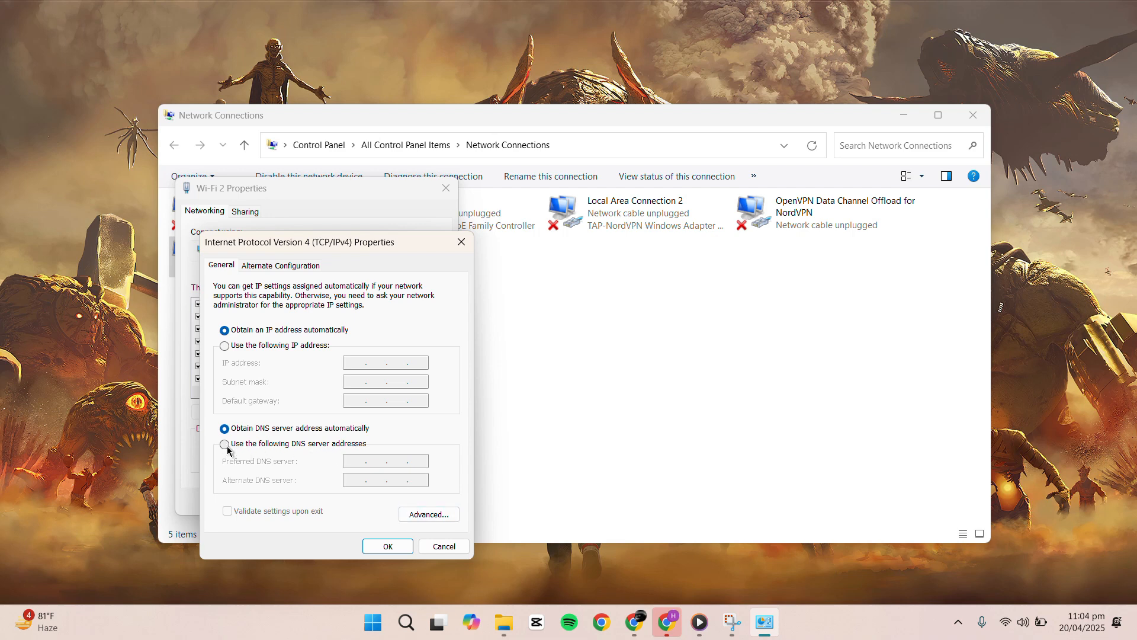
# - Set Wi-Fi 2's manual DNS servers to 8.8.8.8 and 8.8.4.4 and save
pyautogui.click(224, 443)
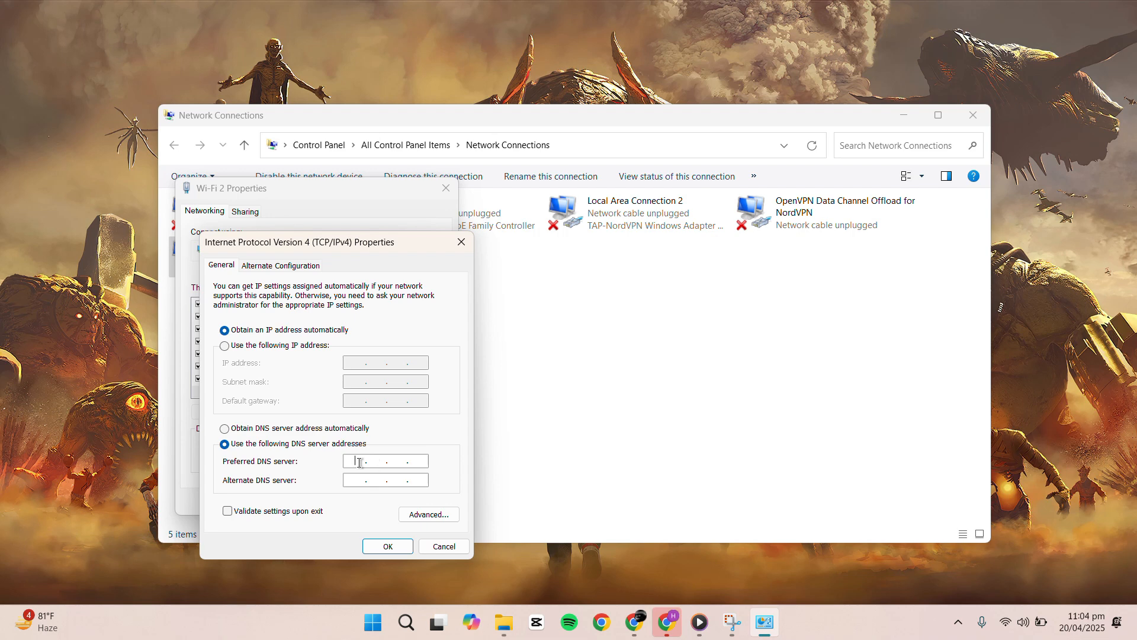
pyautogui.write('88 . . .')
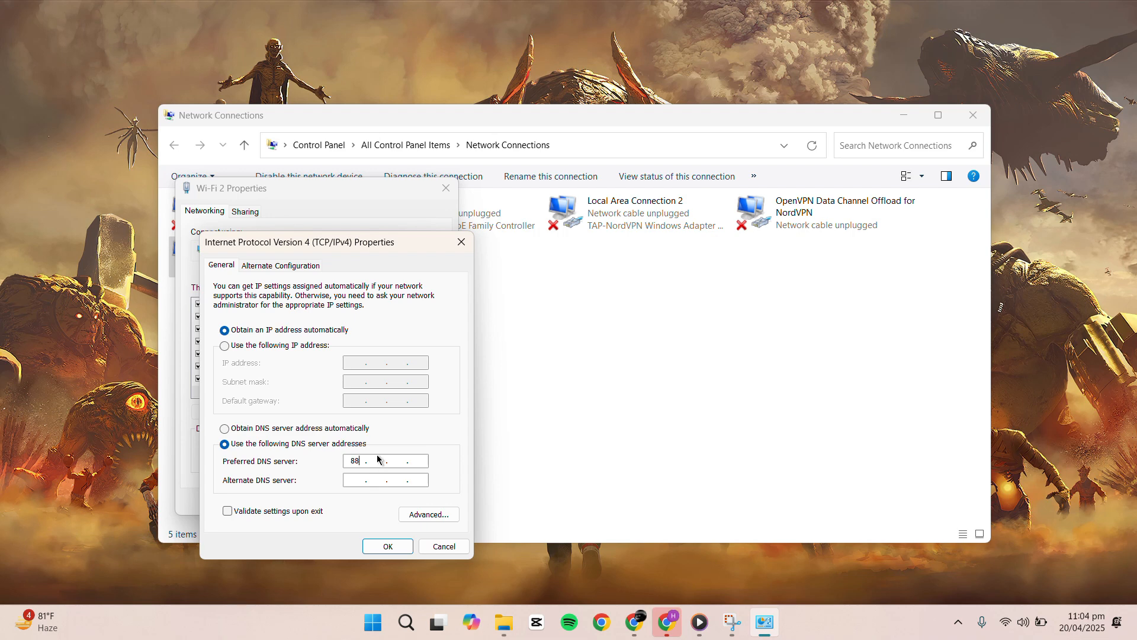
pyautogui.write('8.8.8')
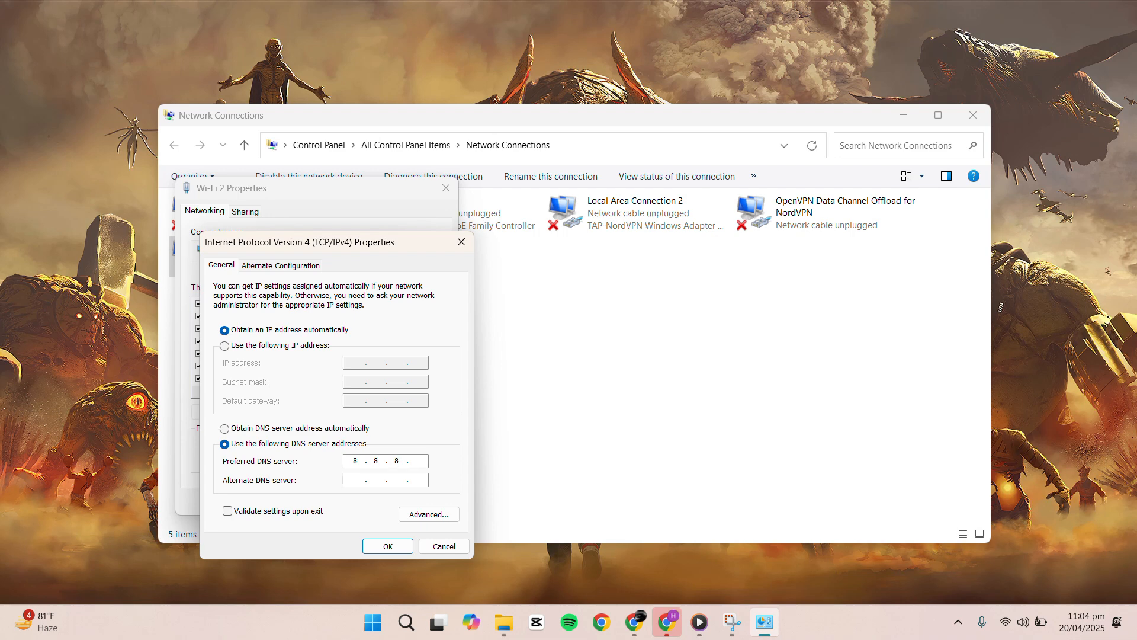
pyautogui.write('8')
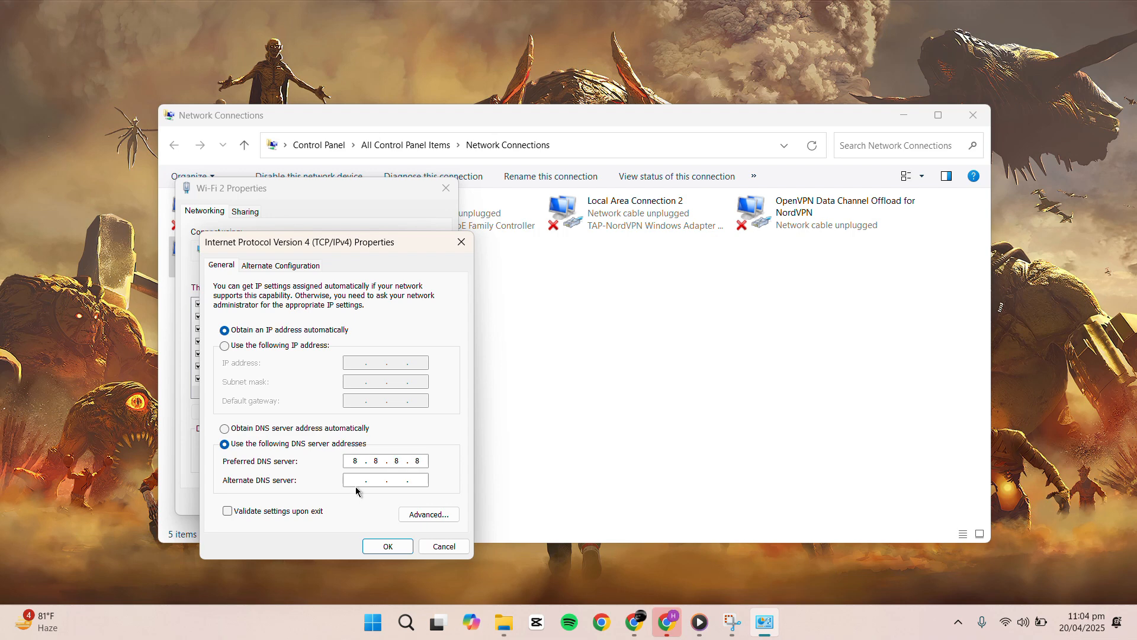
pyautogui.write('8.8.4.4')
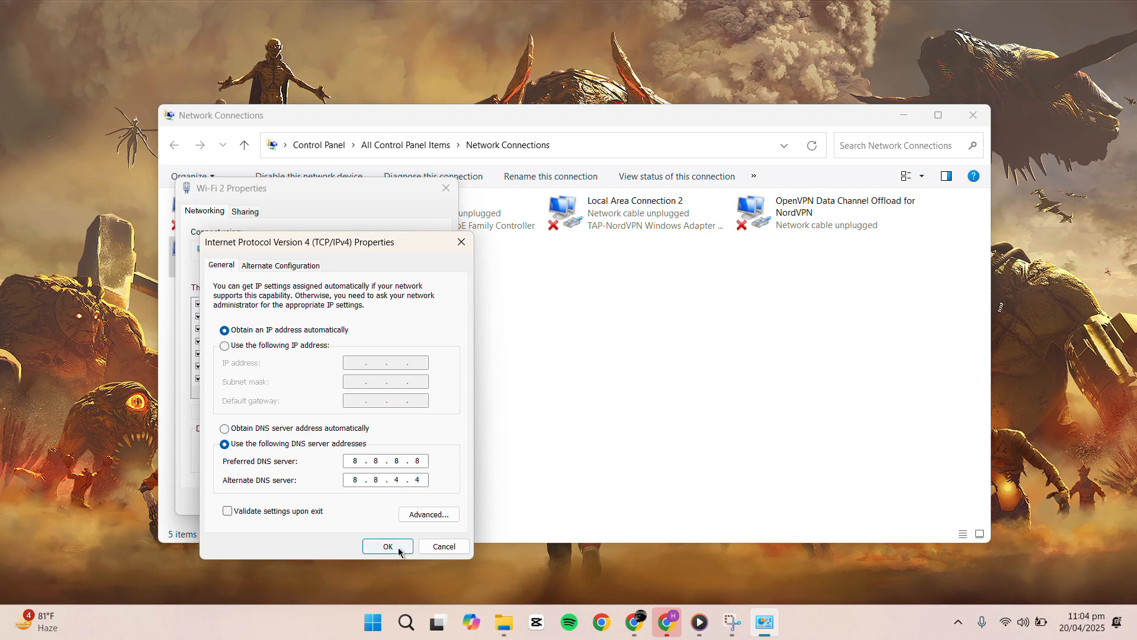
pyautogui.click(388, 546)
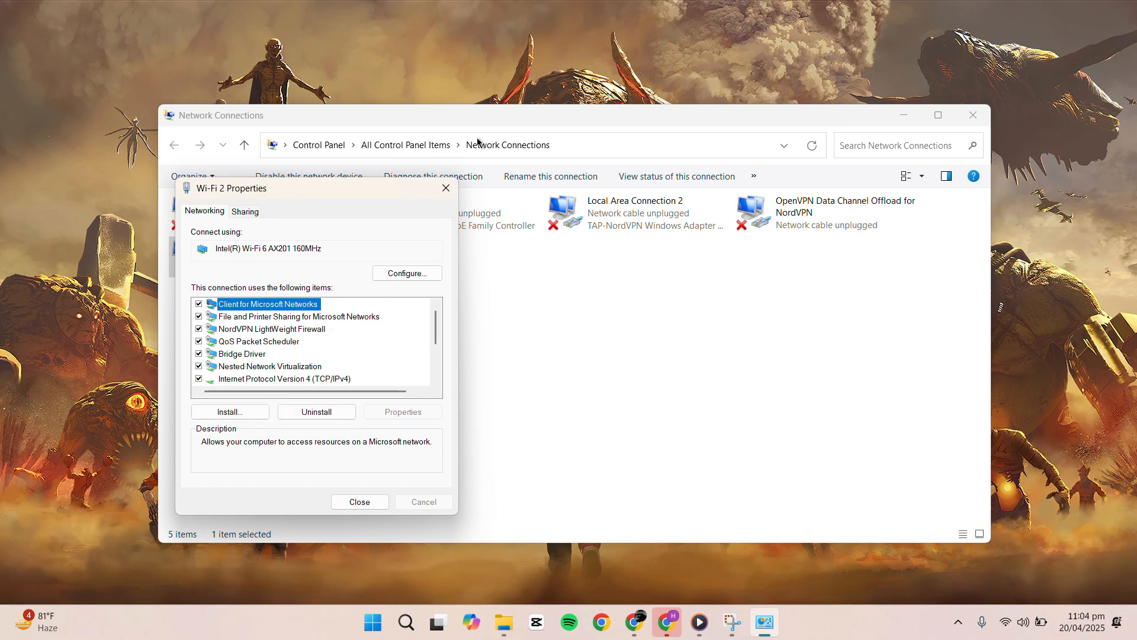
# - Close the Wi-Fi 2 properties and the Network Connections window
pyautogui.click(359, 502)
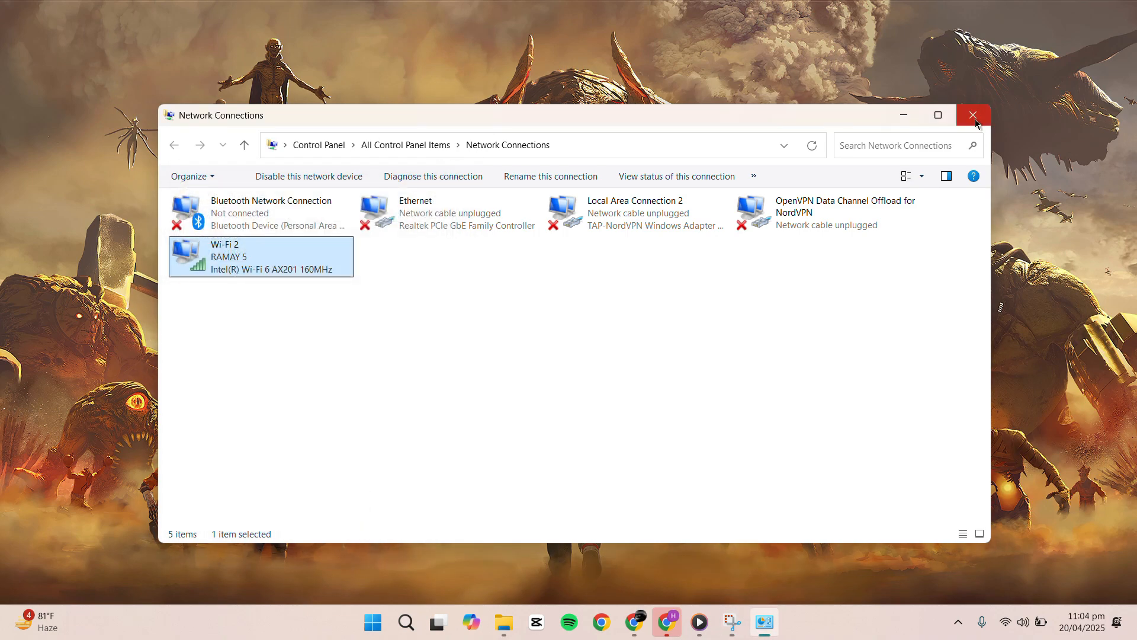
pyautogui.click(974, 115)
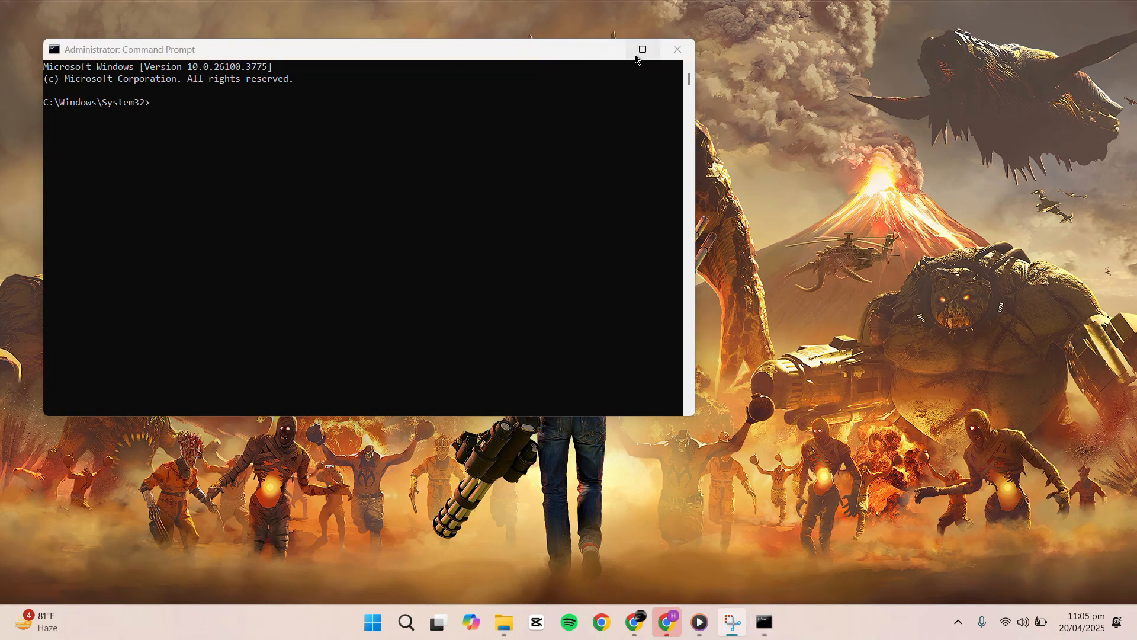
# - Run ipconfig /flushdns and netsh winsock reset in the maximised admin Command Prompt, then begin exiting
pyautogui.click(642, 50)
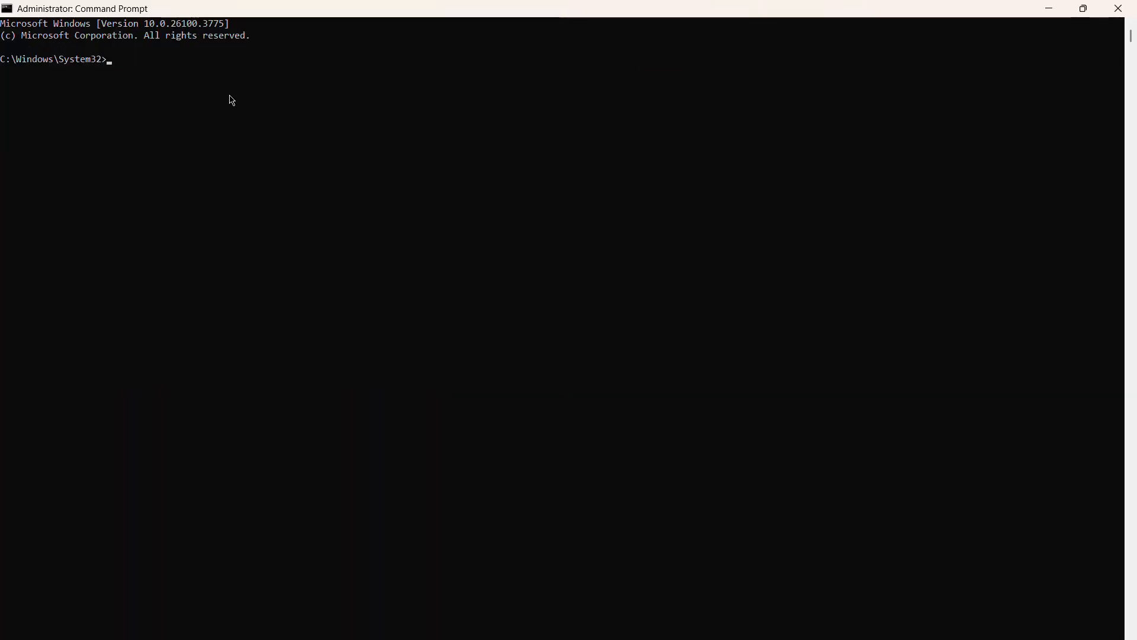
pyautogui.write('ipconfig /flushdns')
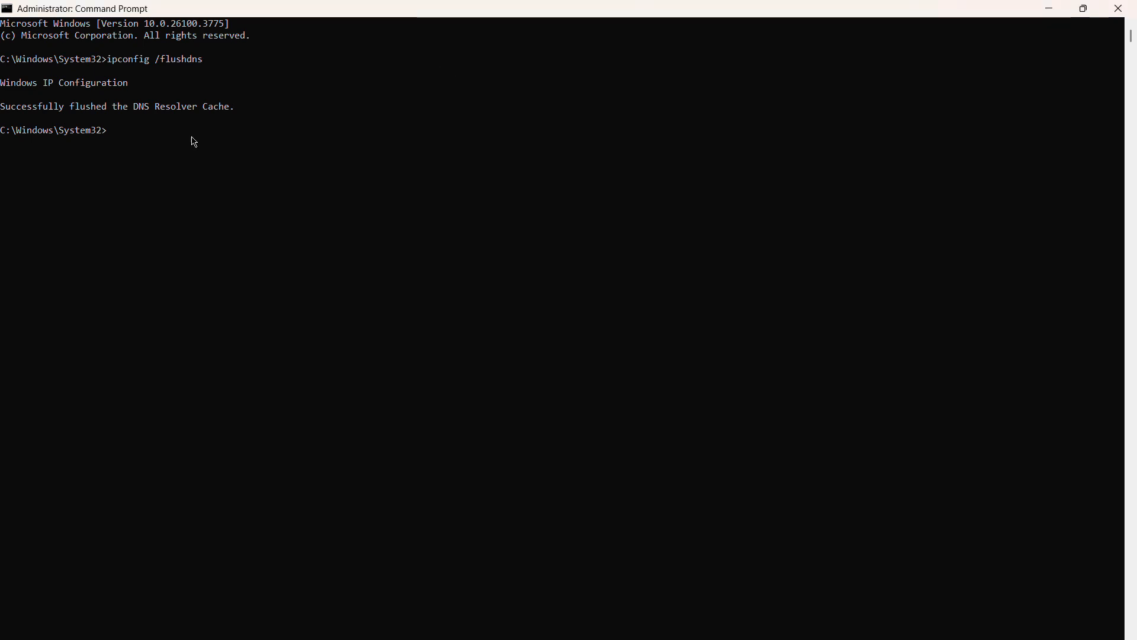
pyautogui.write('netsh winsock reset')
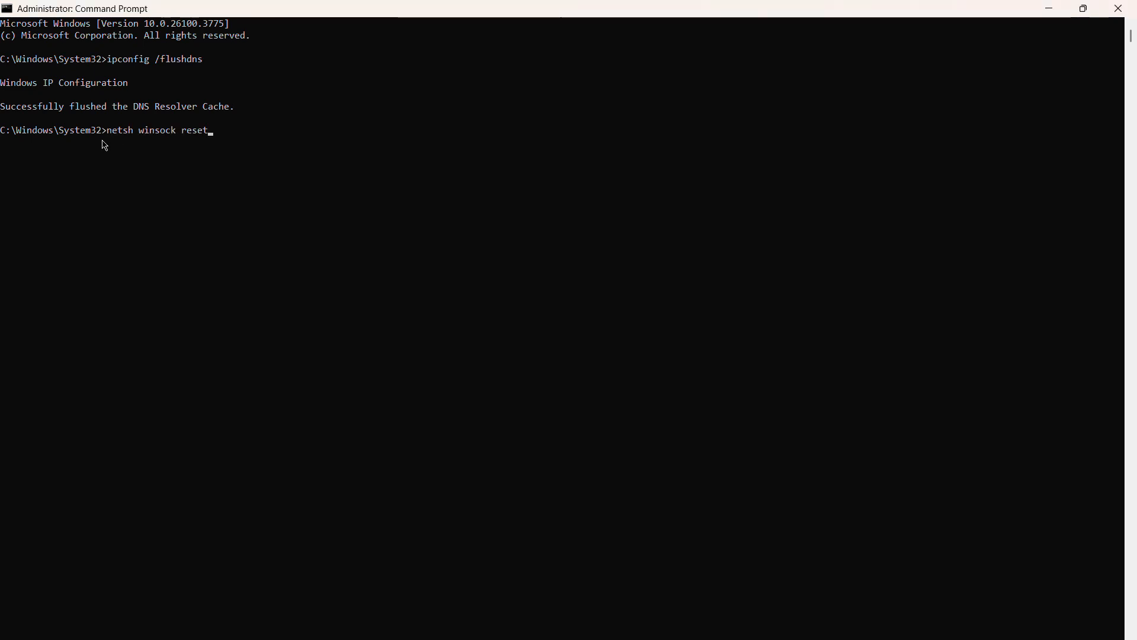
pyautogui.press('Enter')
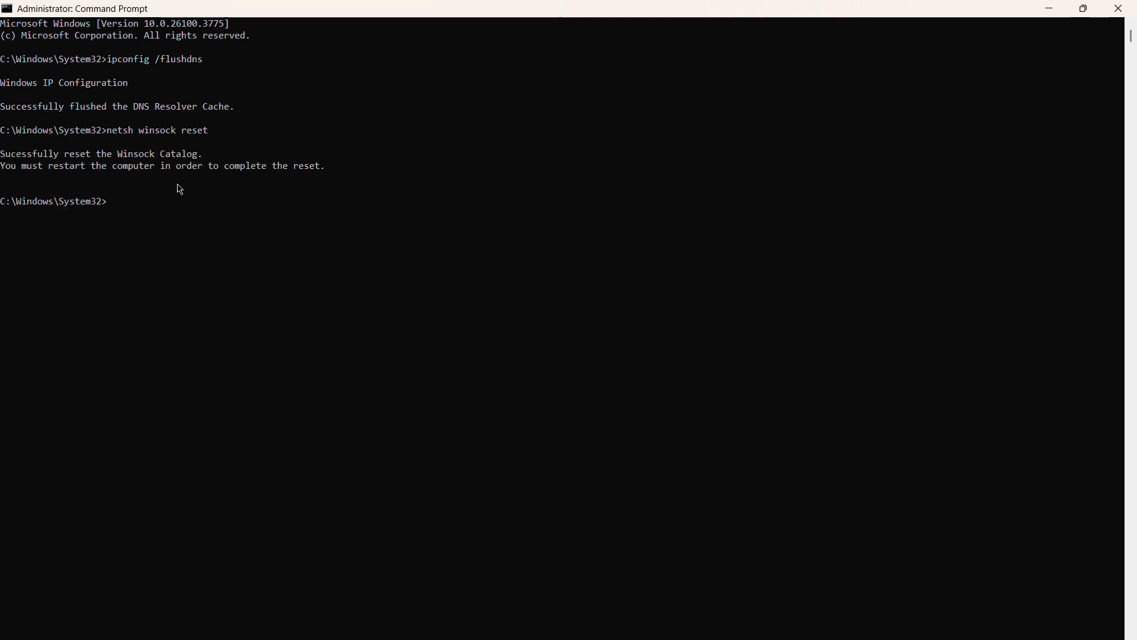
pyautogui.write('exi')
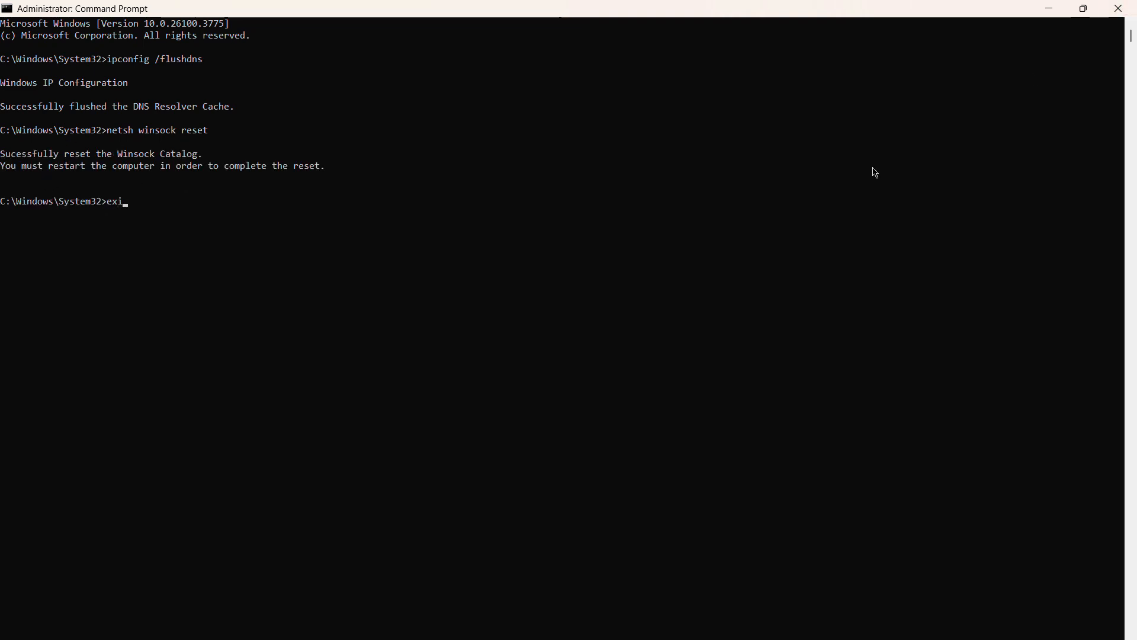